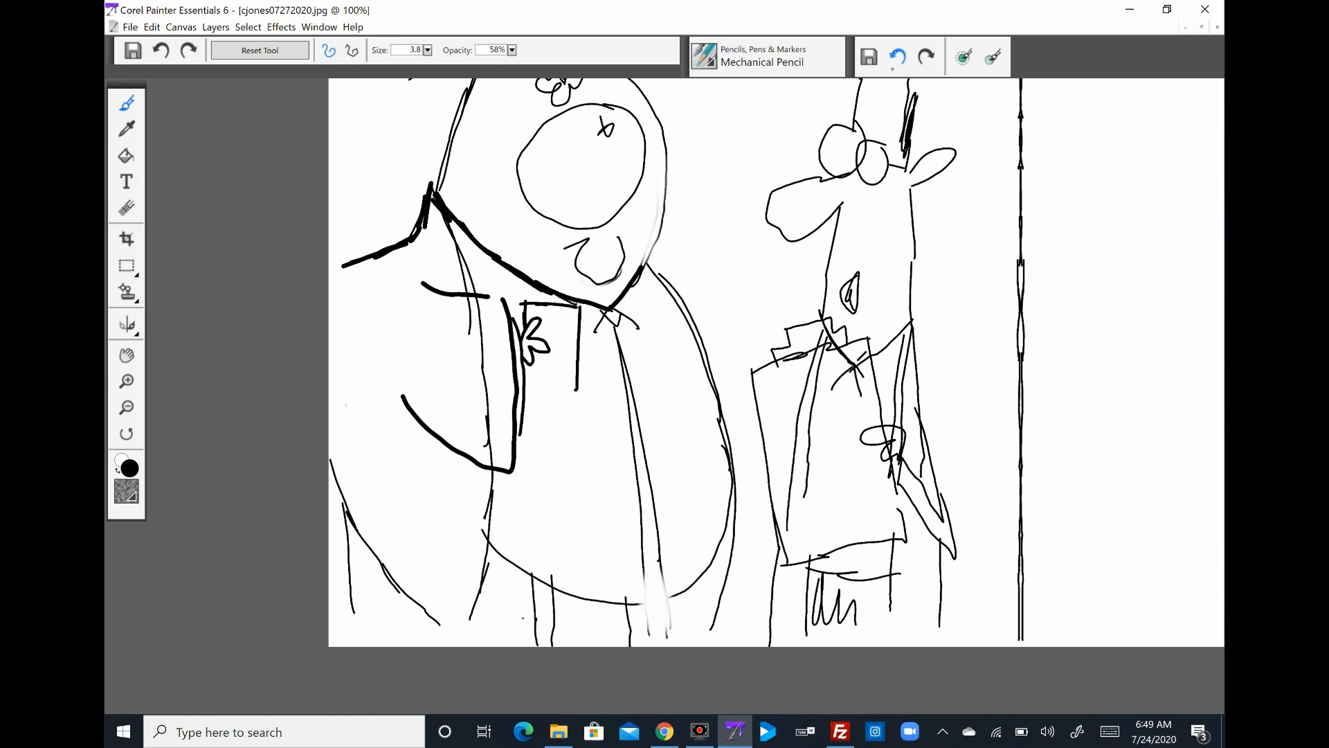
- Refine the pencil sketch of the two characters and balloon, erasing stray lines
left_click_drag(509, 279, 577, 390)
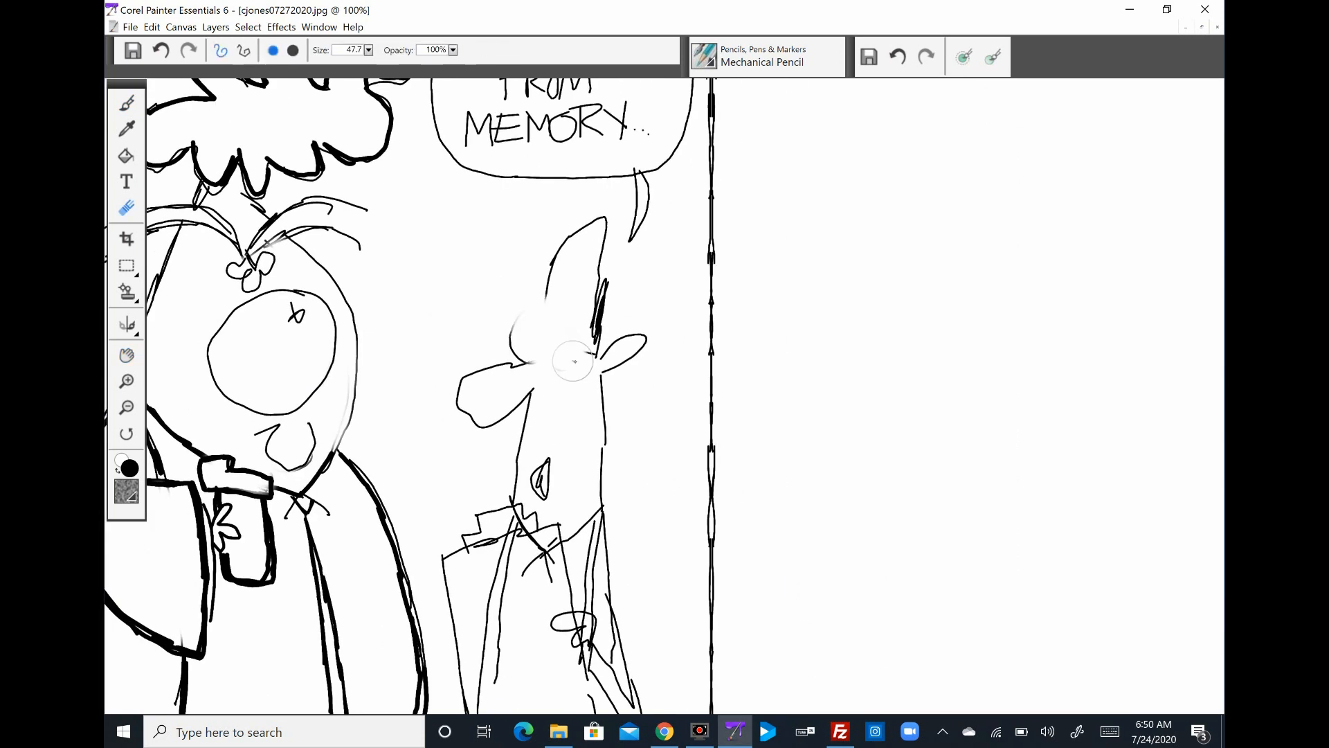
left_click_drag(508, 340, 585, 356)
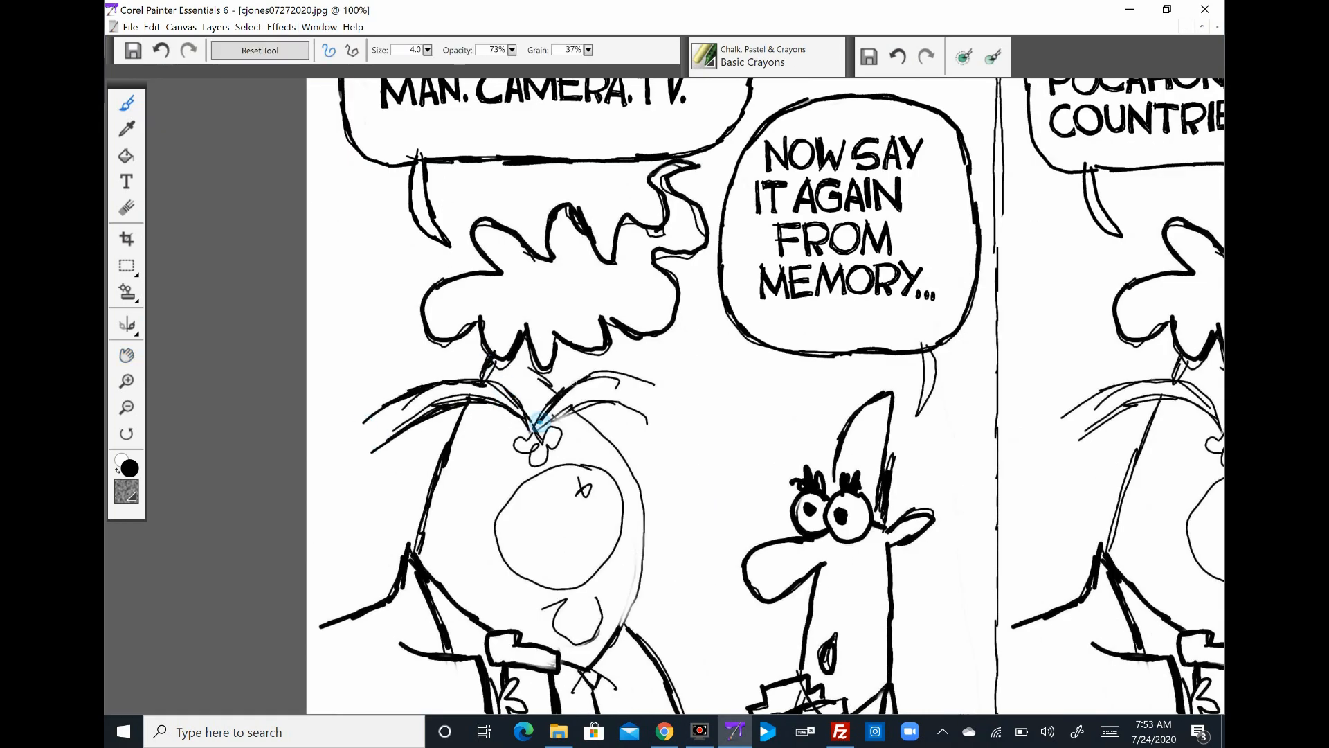
- Ink the characters in bold black and letter the 'Now say it again from memory' balloon
scroll("down", 3)
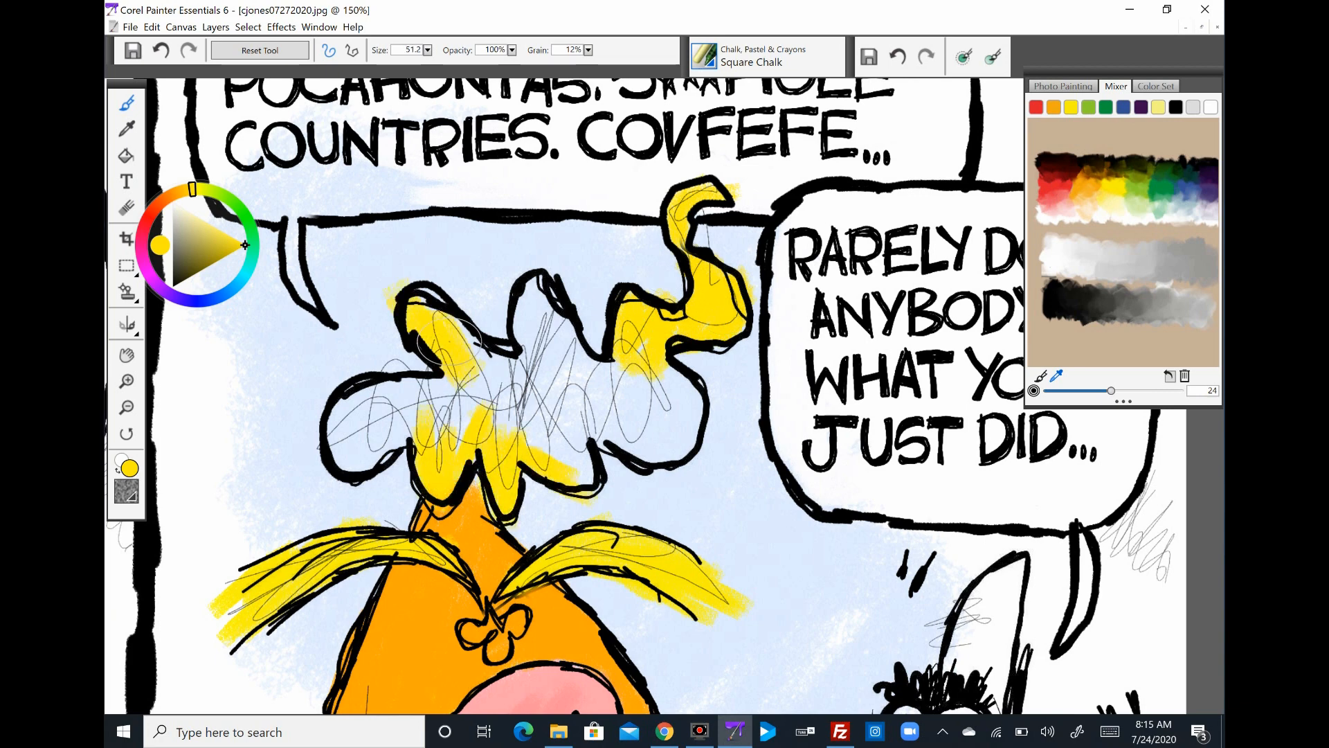
- Chalk the hair yellow, face orange, and background light blue
scroll("down", 3)
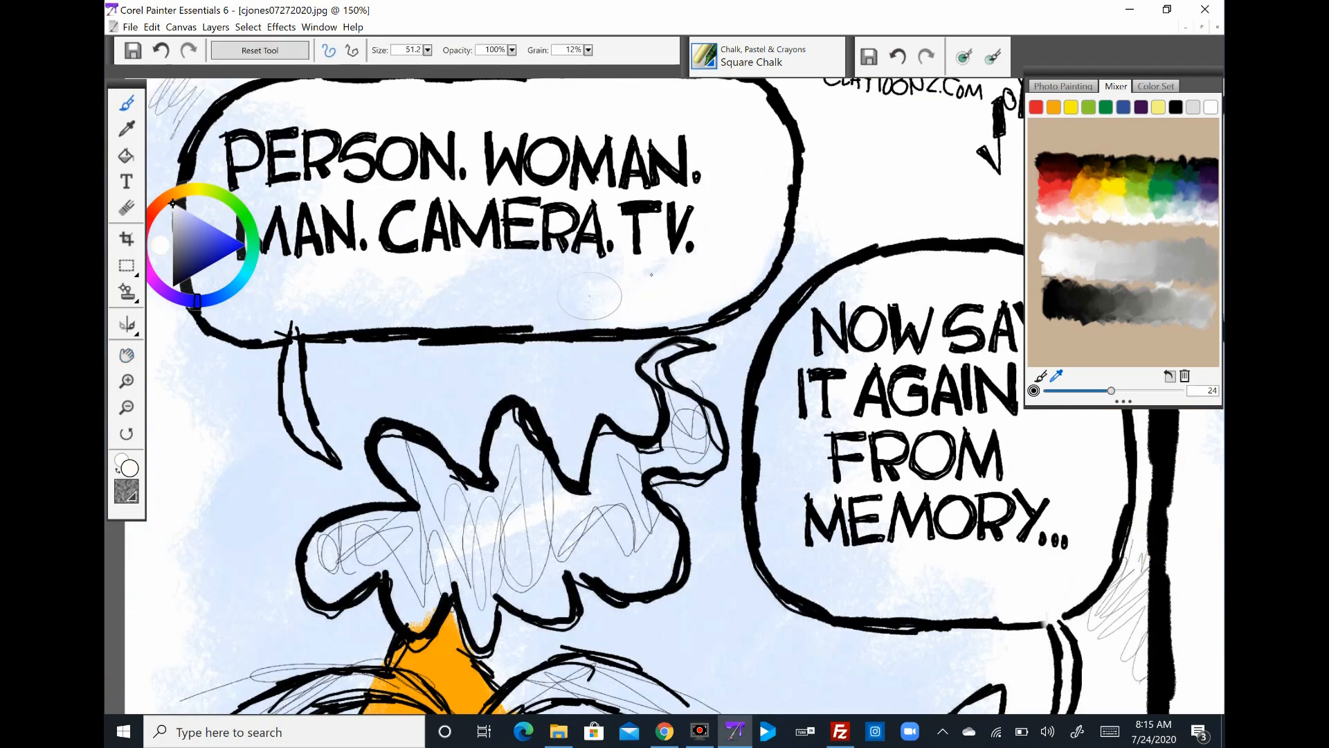